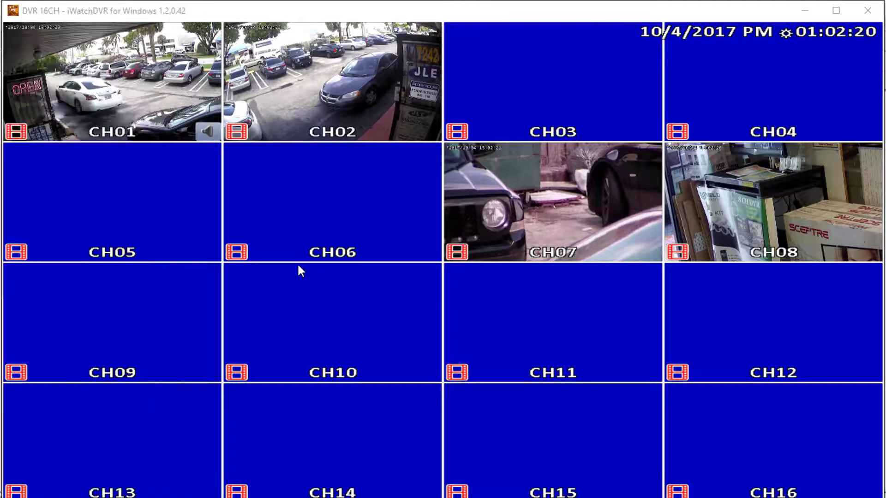
- View the DVR's System Information showing IP 192.168.1.49, then close it
right_click(299, 270)
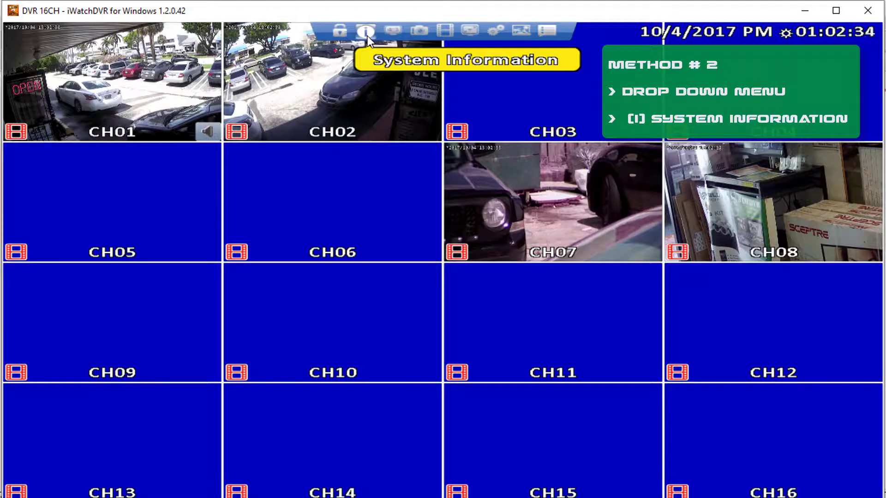
click(365, 30)
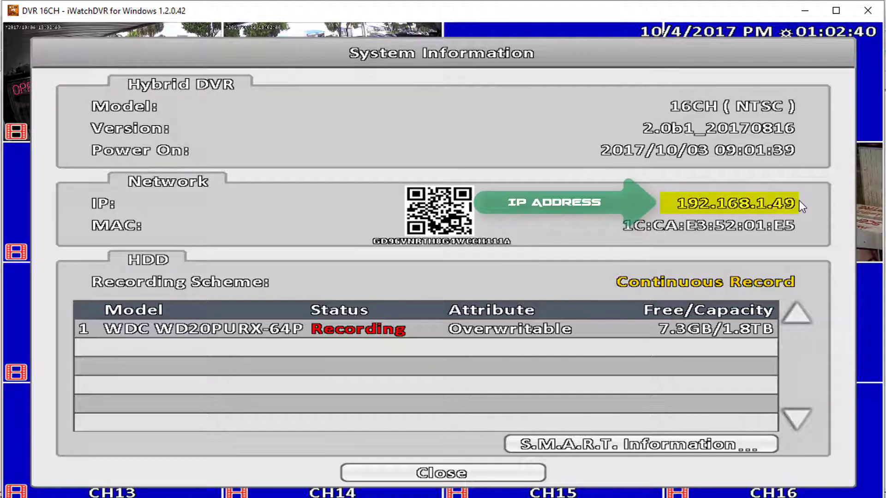
mouse_move(455, 177)
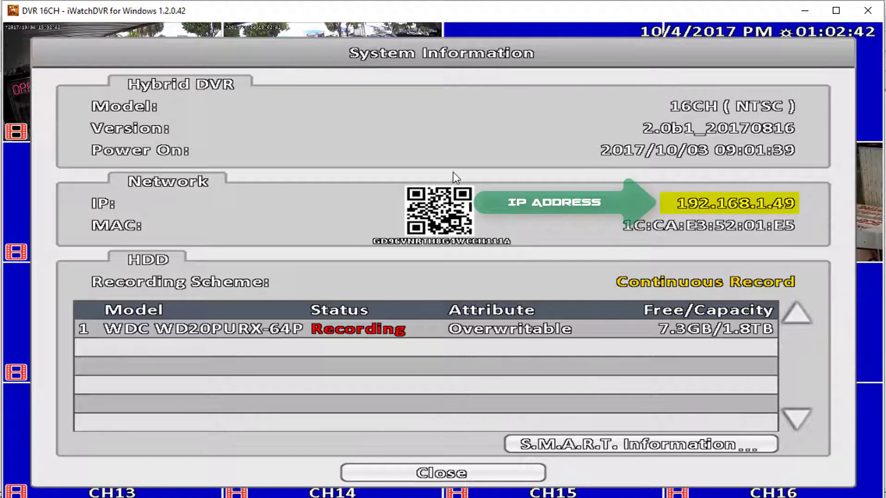
click(442, 472)
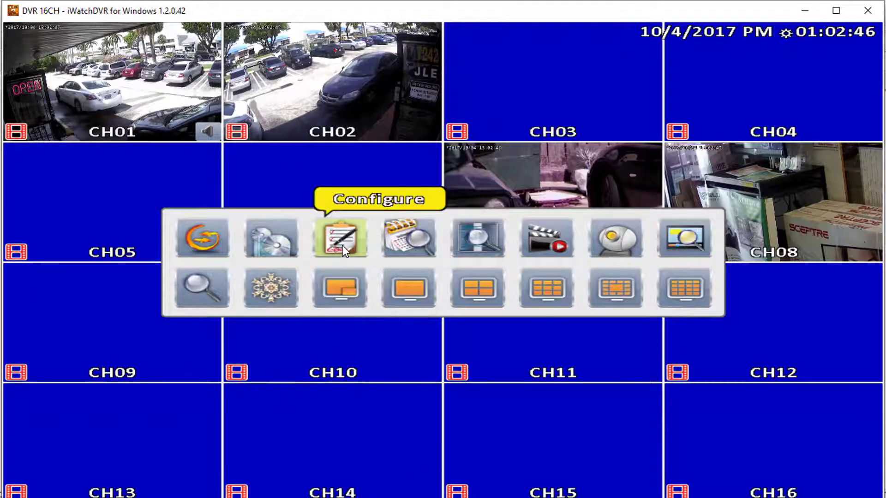
- Review Network Setup in Configure and confirm the HTTP port 8169 on the number pad
click(339, 237)
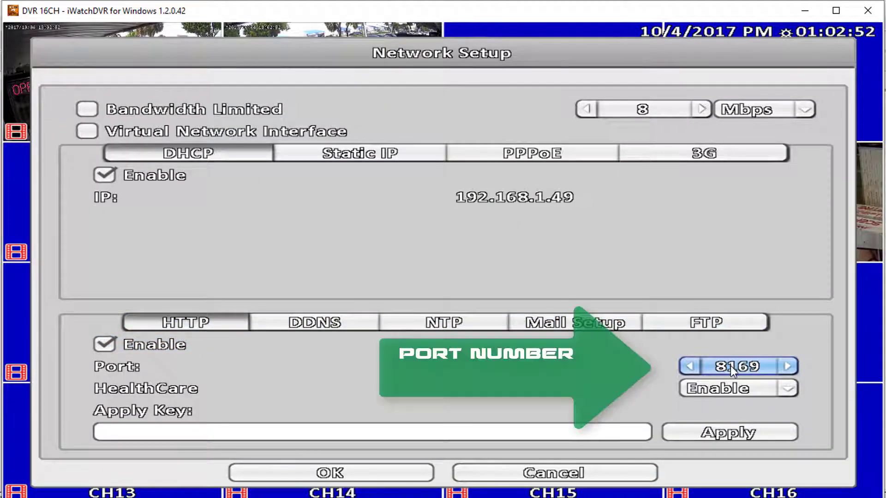
click(737, 367)
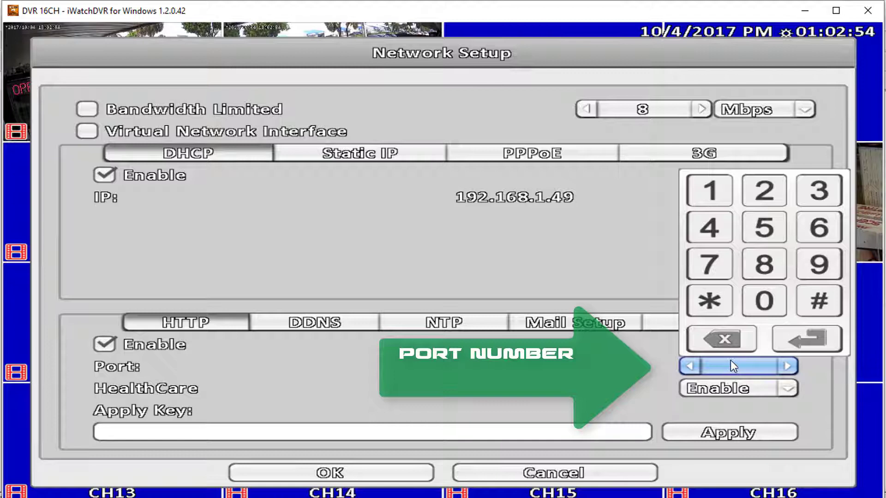
click(764, 264)
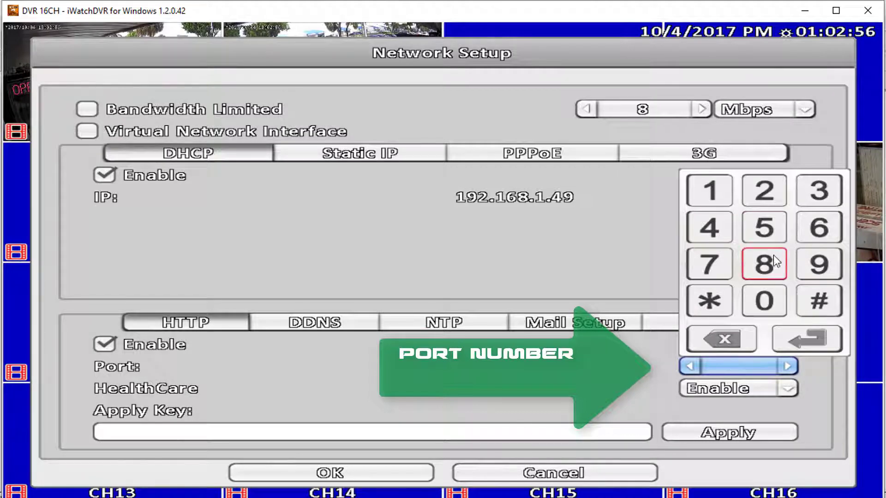
click(818, 301)
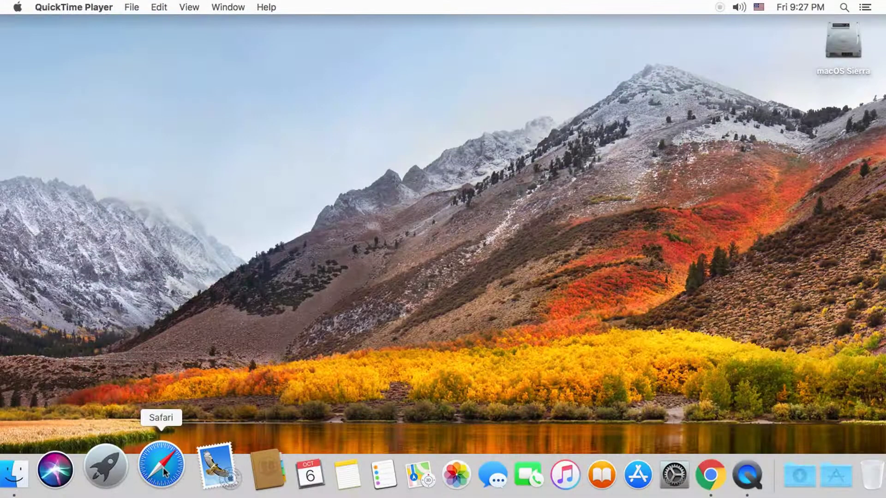
- Load app.shieldcctv.com in Safari, then start entering 192.168.1.49 as the next address
click(161, 465)
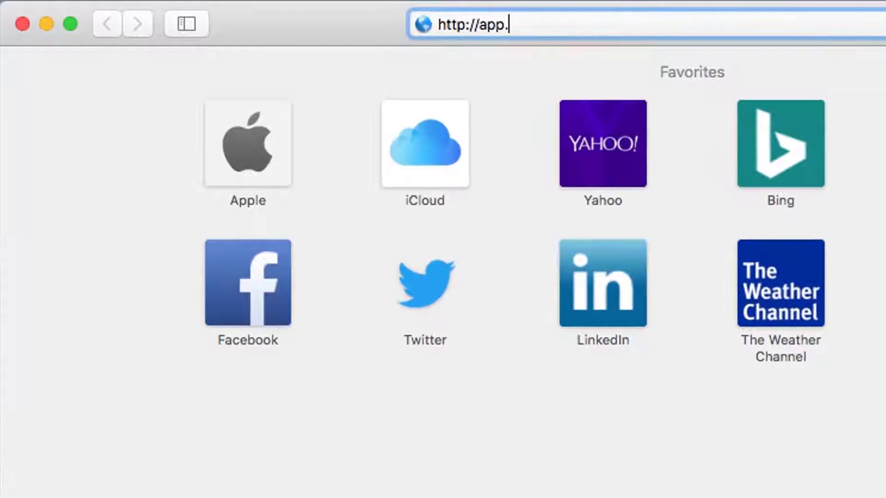
text(shieldc)
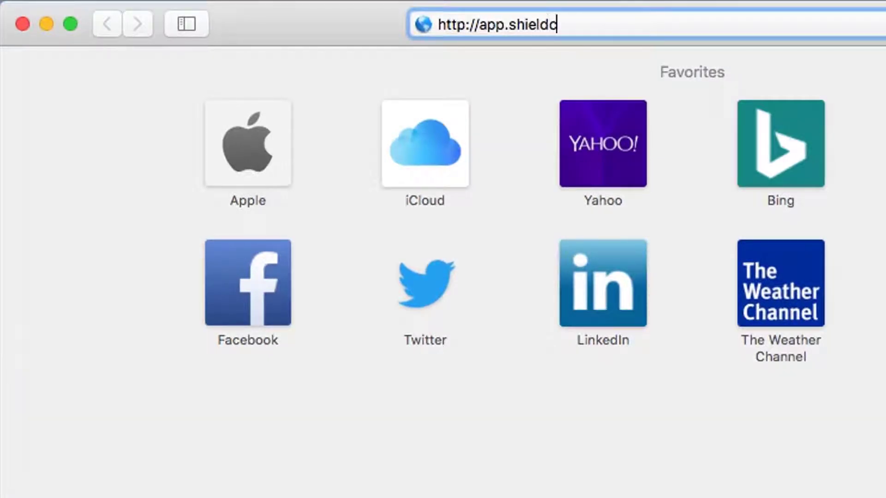
text(ctv.com)
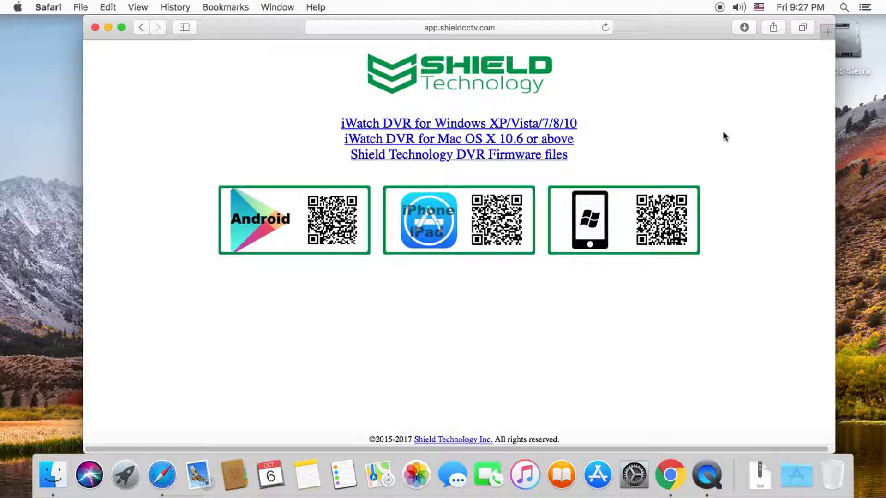
click(459, 27)
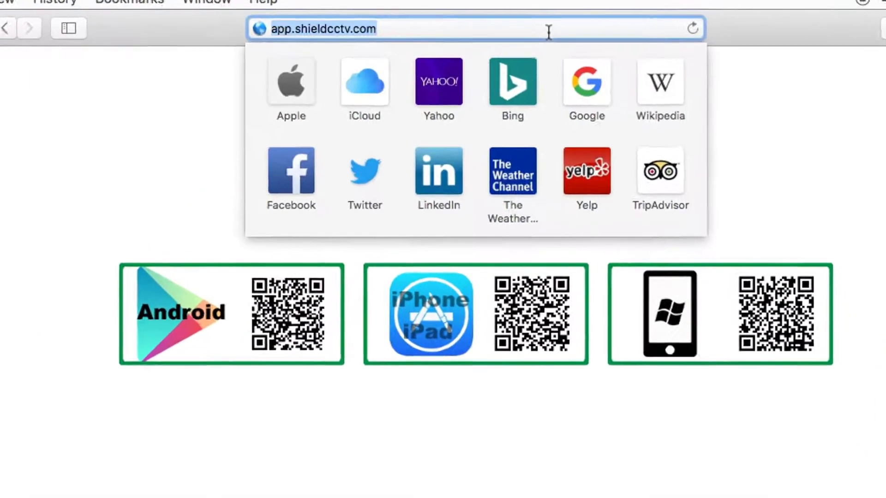
text(192.168.1.49)
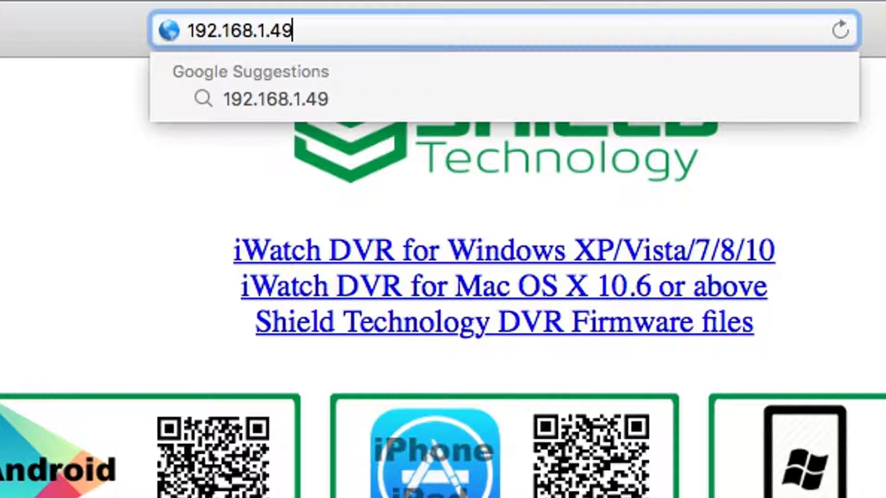
- Log into the DVR at 192.168.1.49:8169 as admin, then begin a 'what is my ip' search
text(:8169)
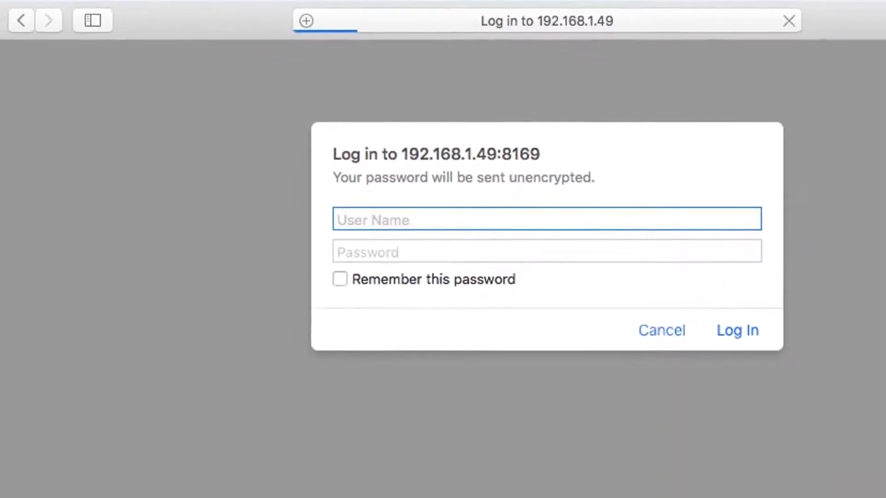
text(admin)
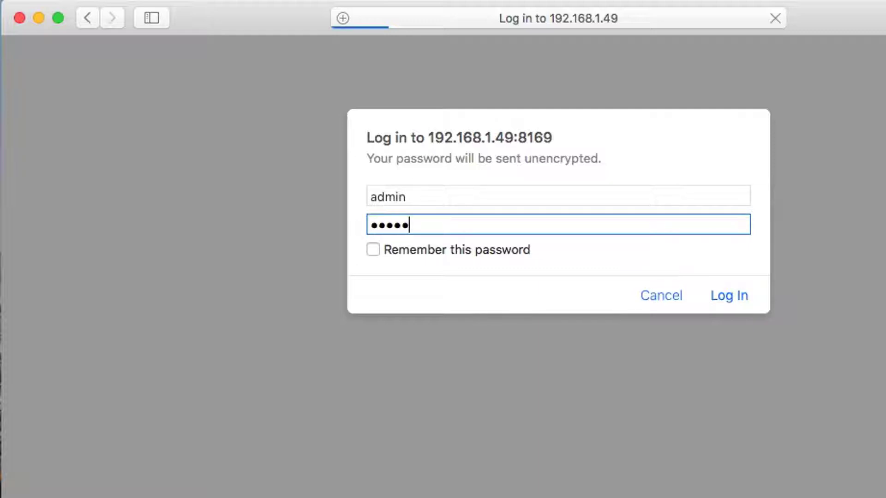
click(729, 295)
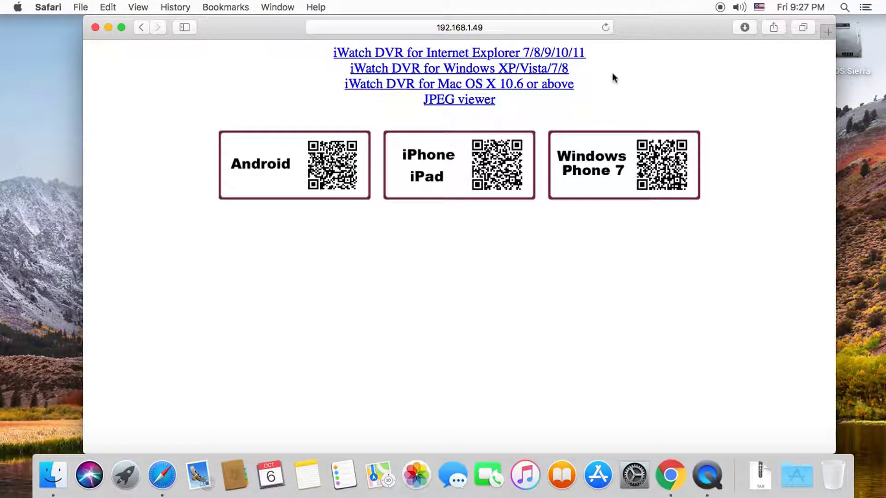
mouse_move(518, 91)
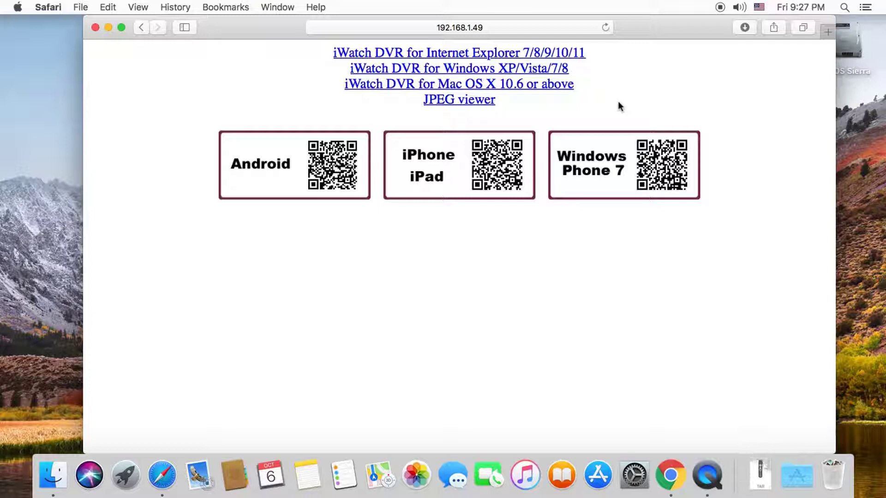
click(458, 27)
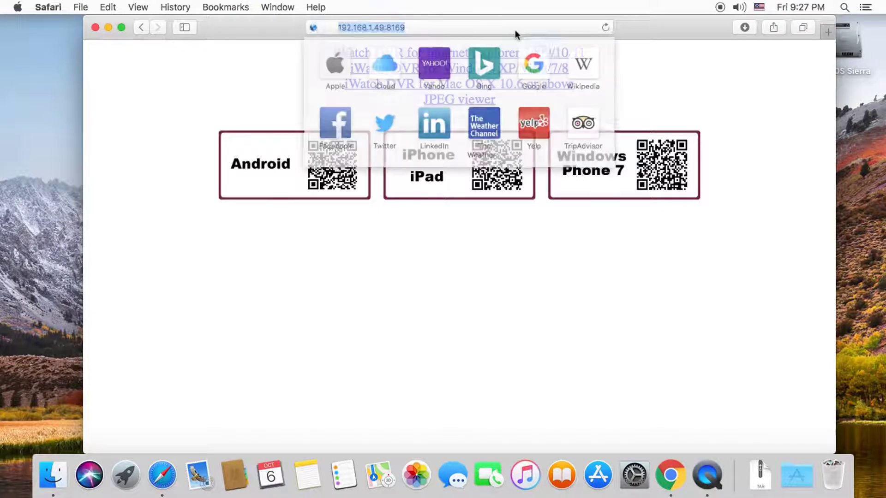
text(what is my ip)
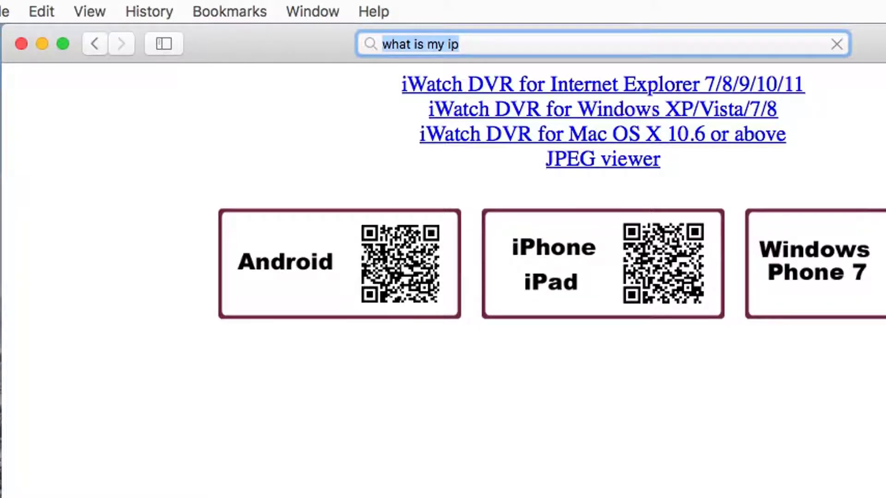
- Run the 'what is my ip' search, note the public address, and show Safari's recent downloads
key(enter)
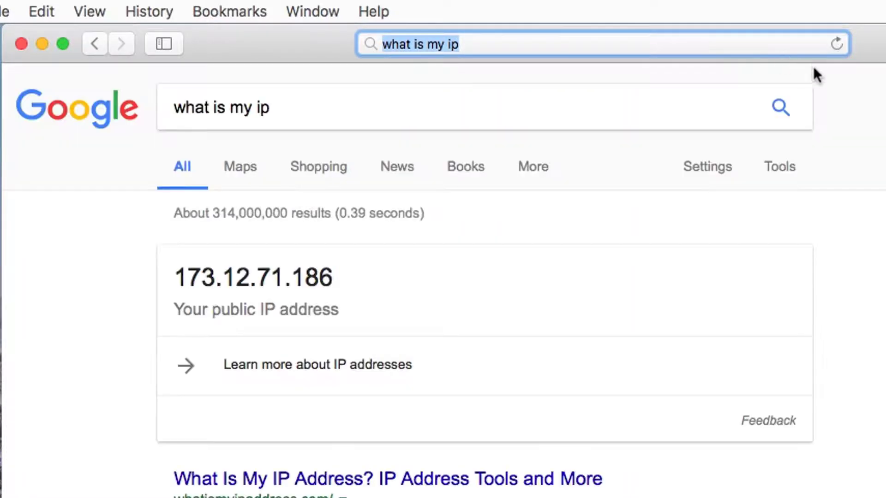
drag(175, 276, 339, 310)
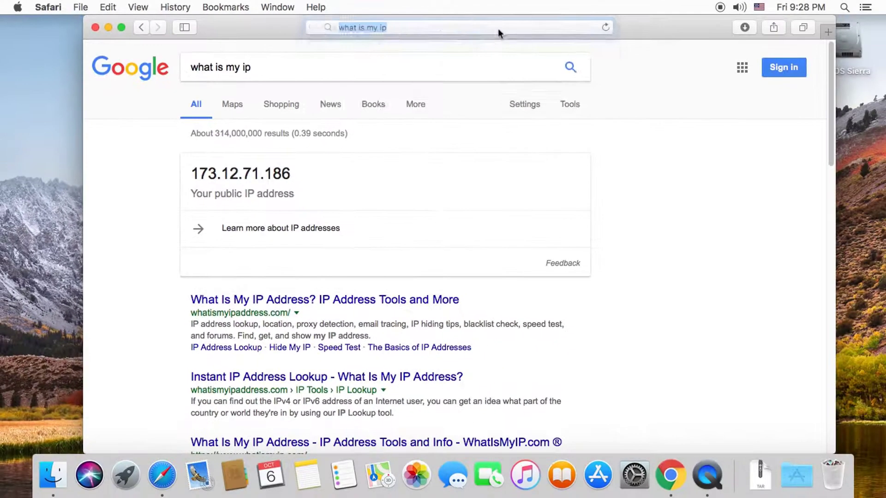
text(17)
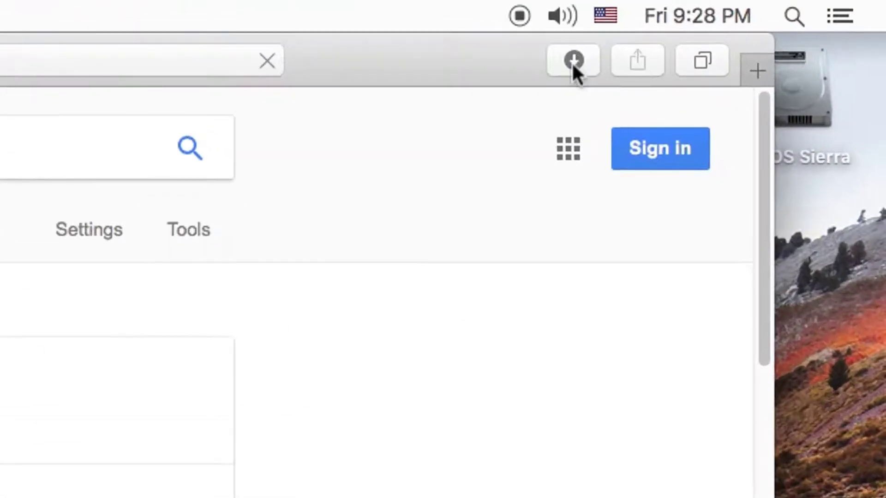
click(572, 60)
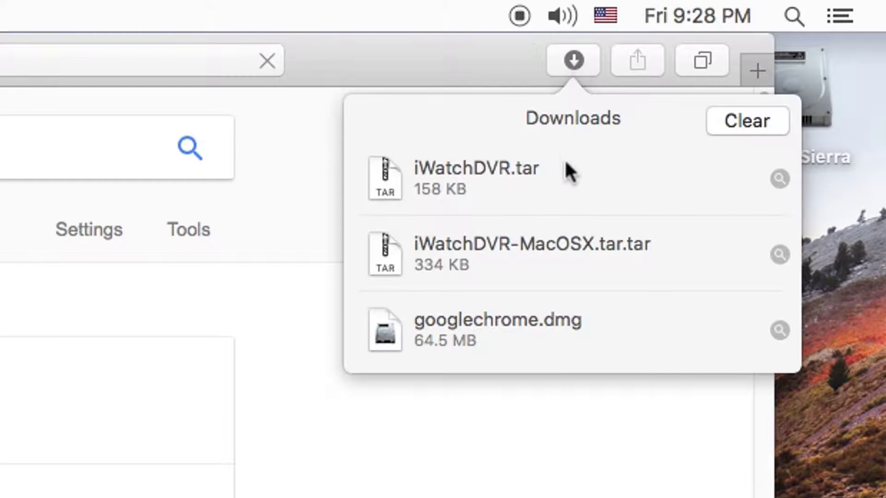
mouse_move(576, 203)
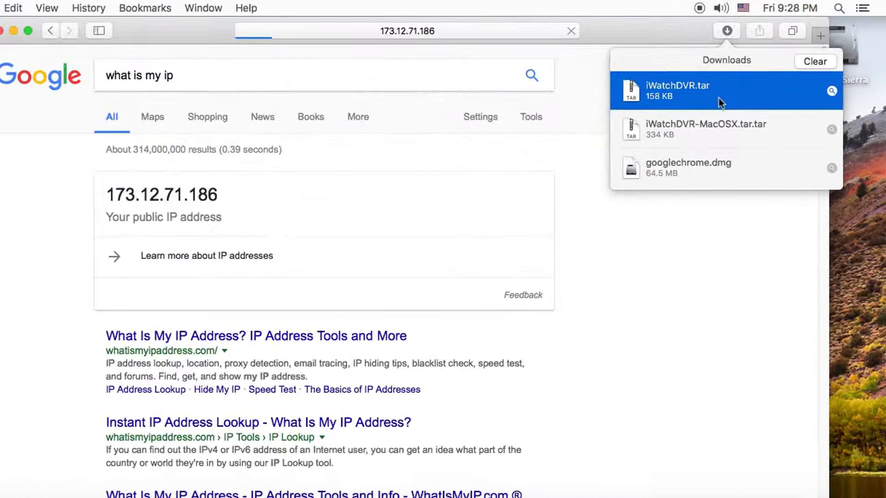
mouse_move(691, 127)
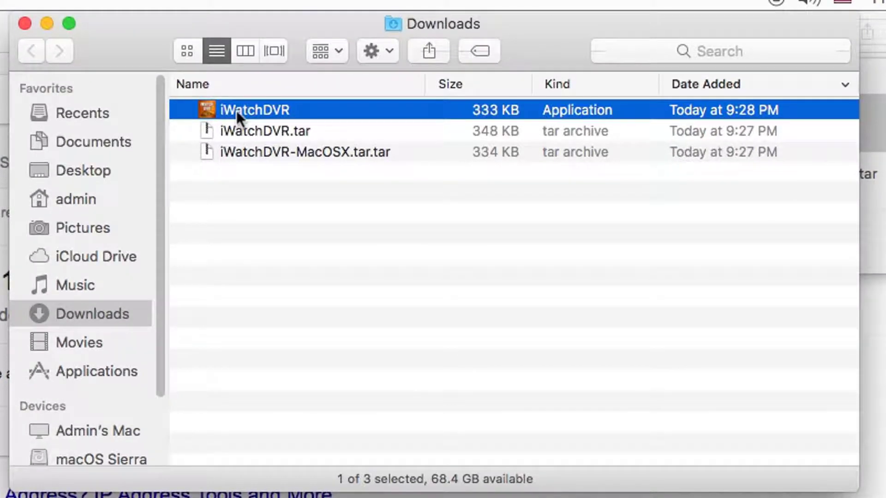
- Launch the iWatchDVR application from the Downloads folder
double_click(254, 110)
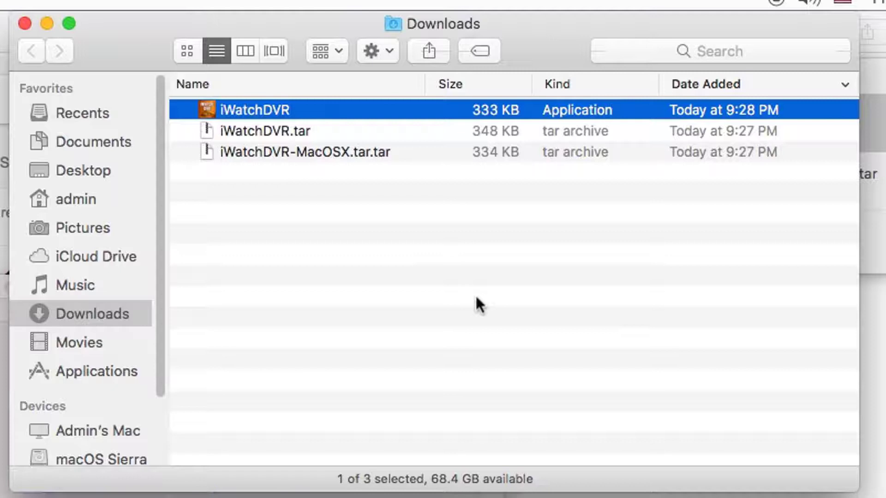
double_click(245, 109)
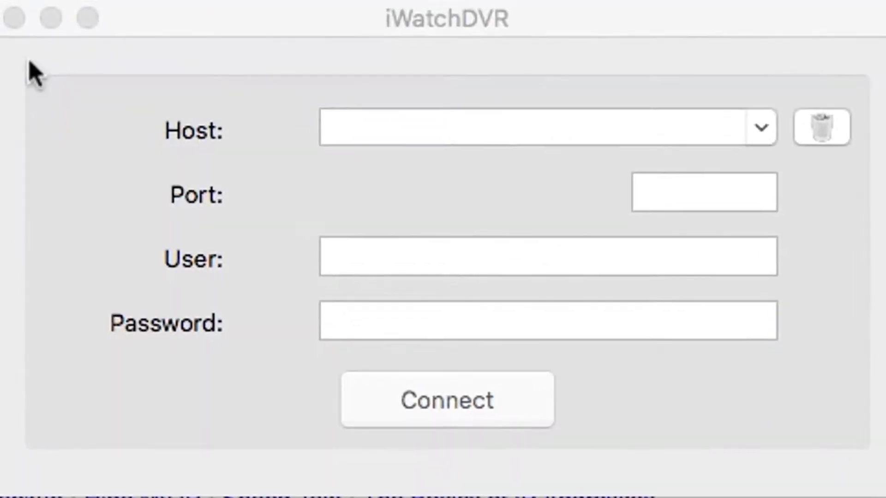
mouse_move(317, 178)
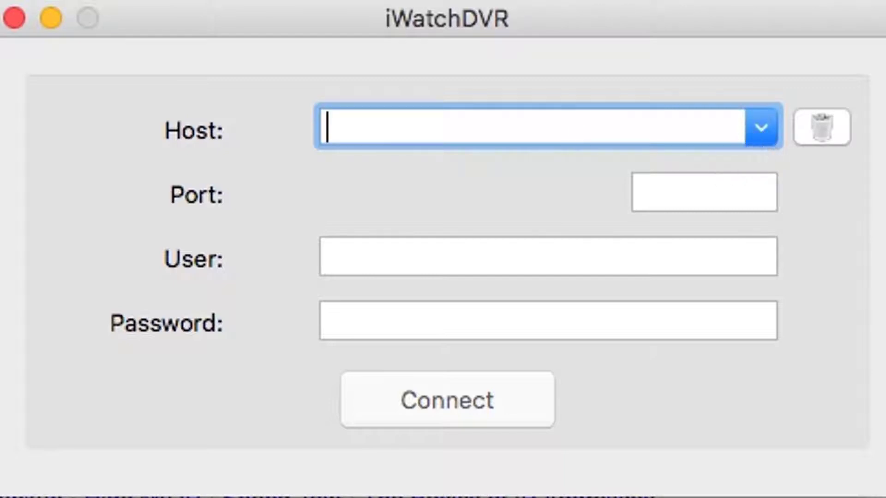
- Connect to the DVR with host 192.168.1.149, port 8169, user 'user' and the password
text(192.168)
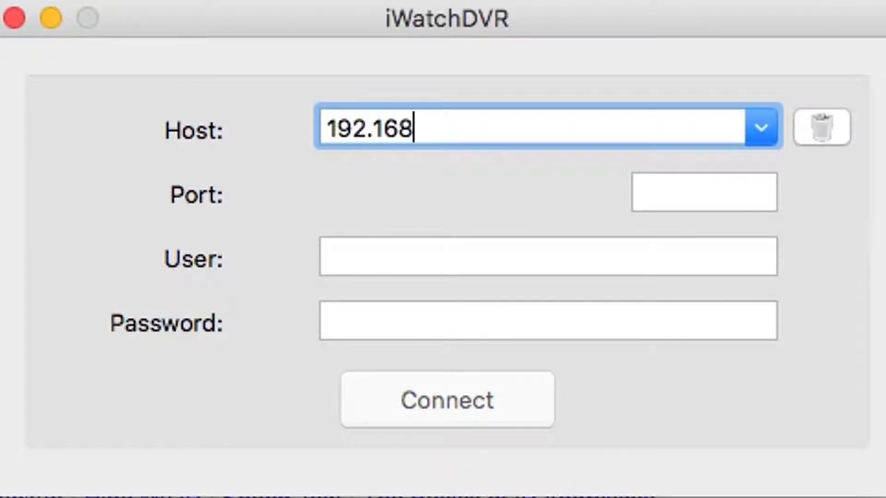
text(.1)
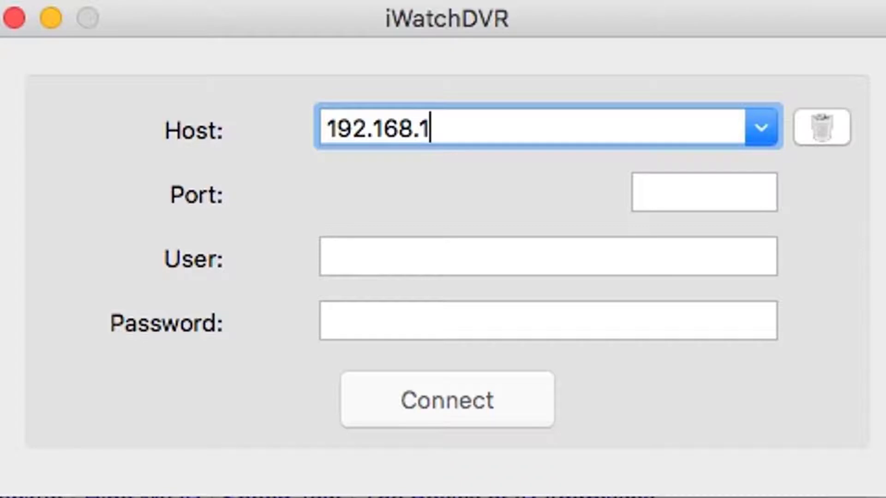
text(149)
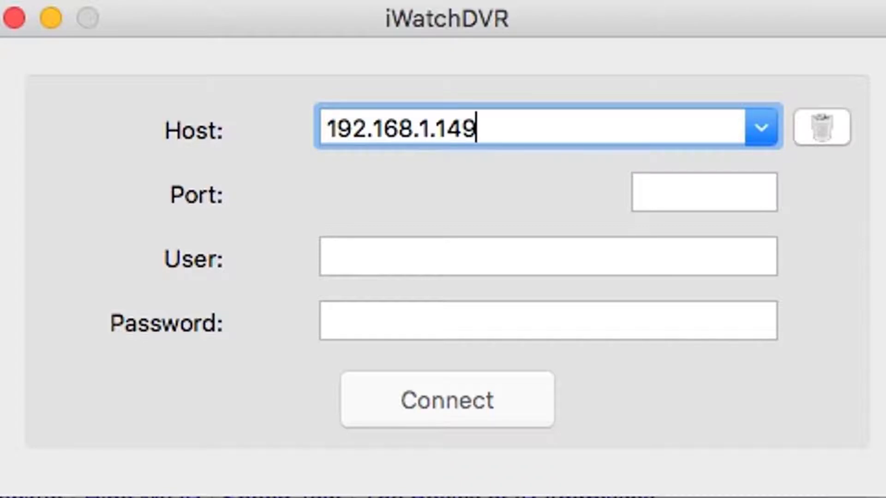
click(704, 192)
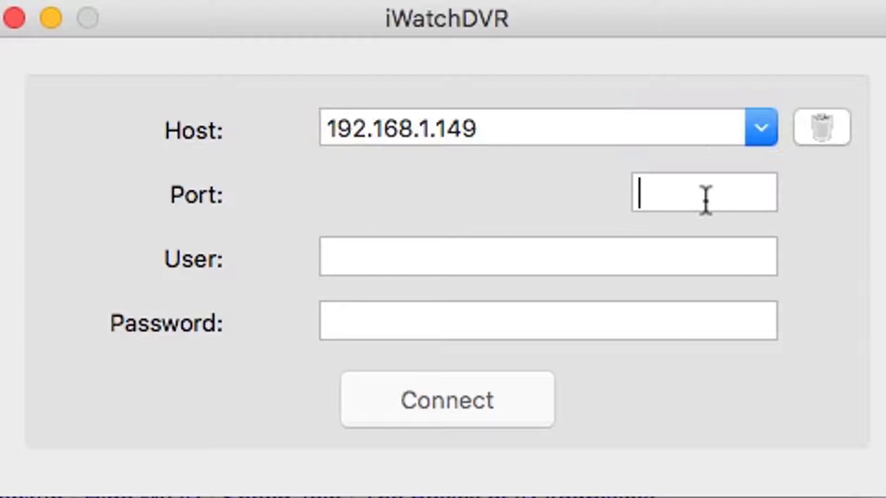
text(8169)
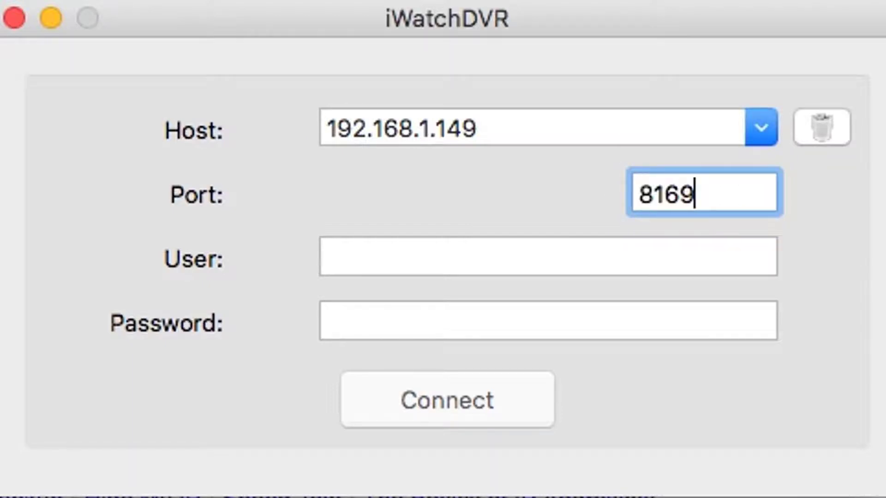
click(547, 257)
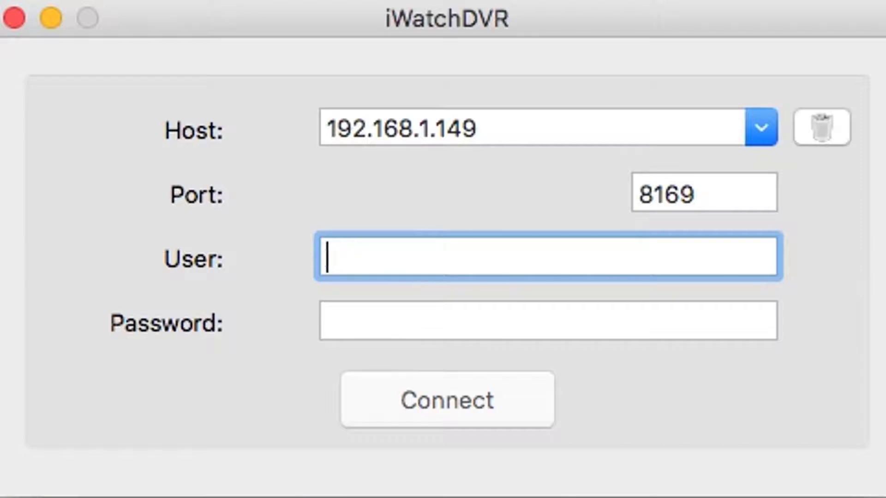
text(user)
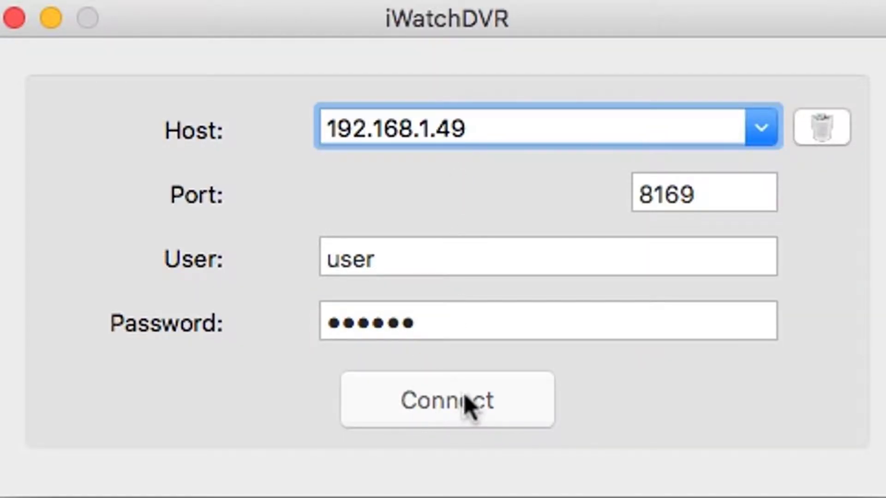
click(447, 399)
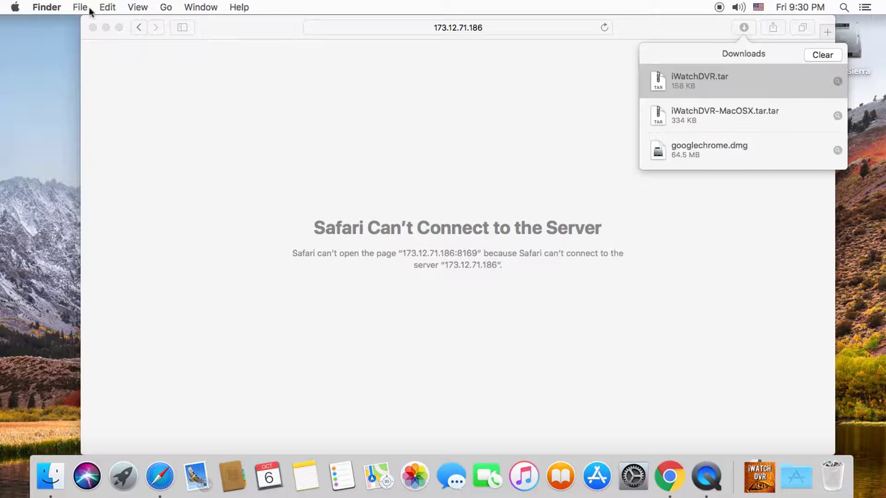
- Relaunch iWatchDVR from Downloads, its form now remembering both saved hosts
click(93, 27)
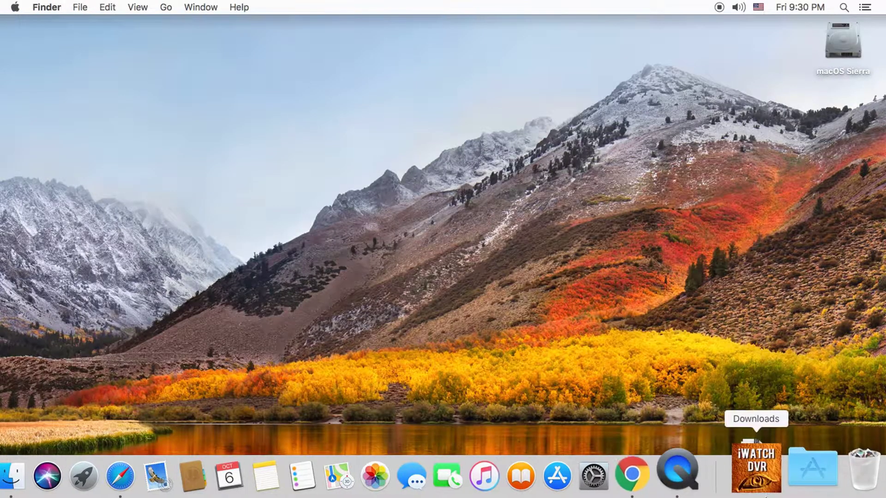
click(756, 467)
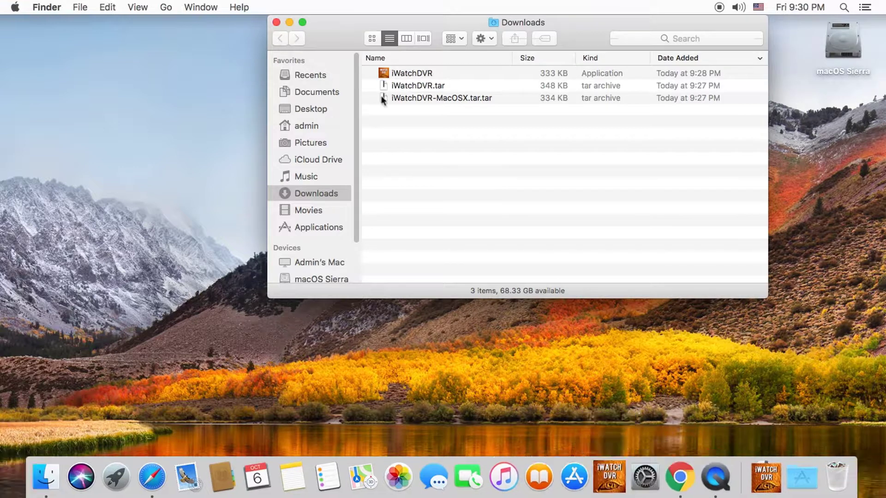
click(277, 22)
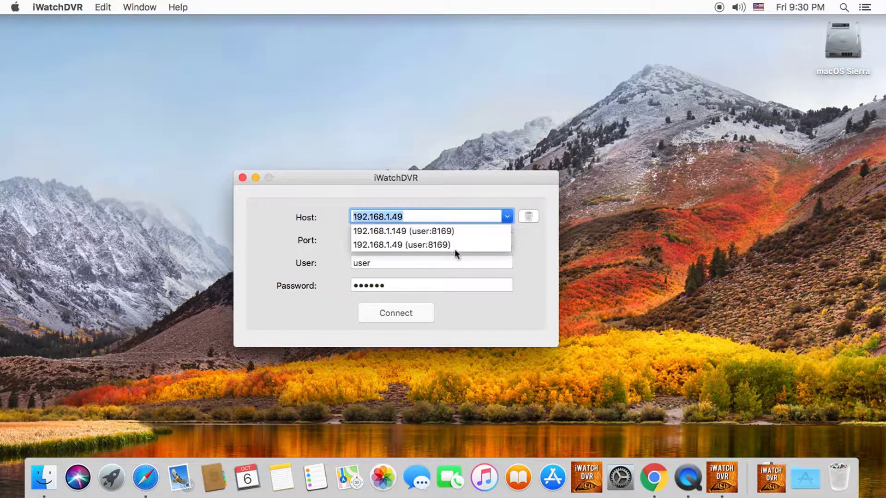
- Close the iWatchDVR connection window, leaving its icon in the dock
click(401, 244)
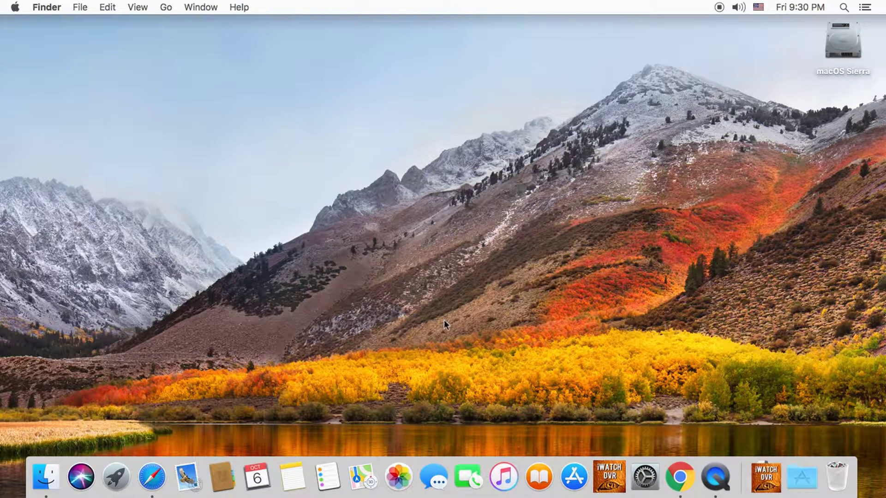
mouse_move(467, 334)
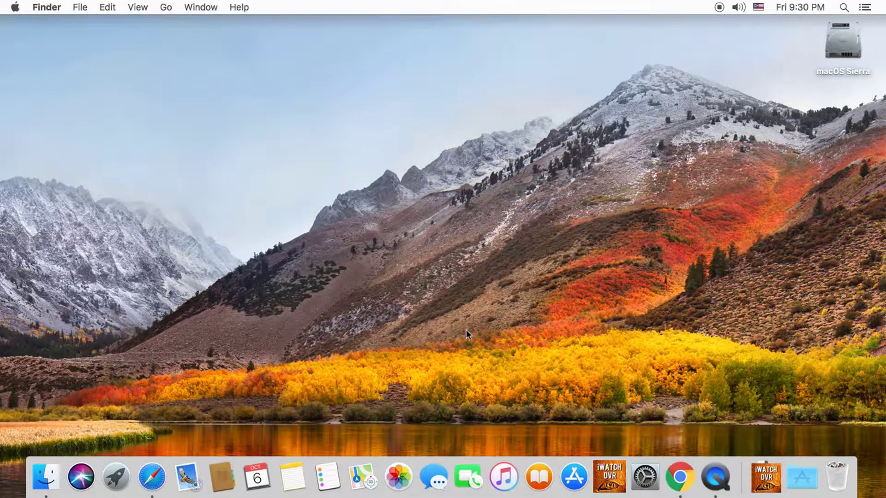
mouse_move(588, 457)
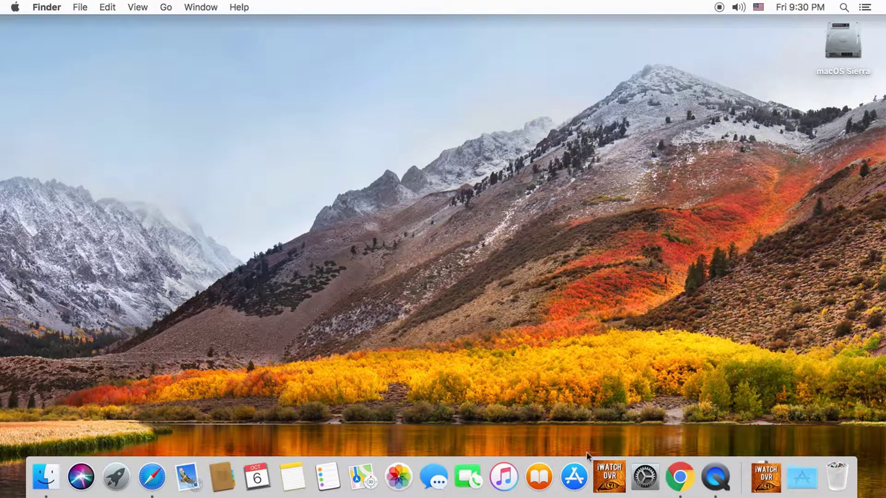